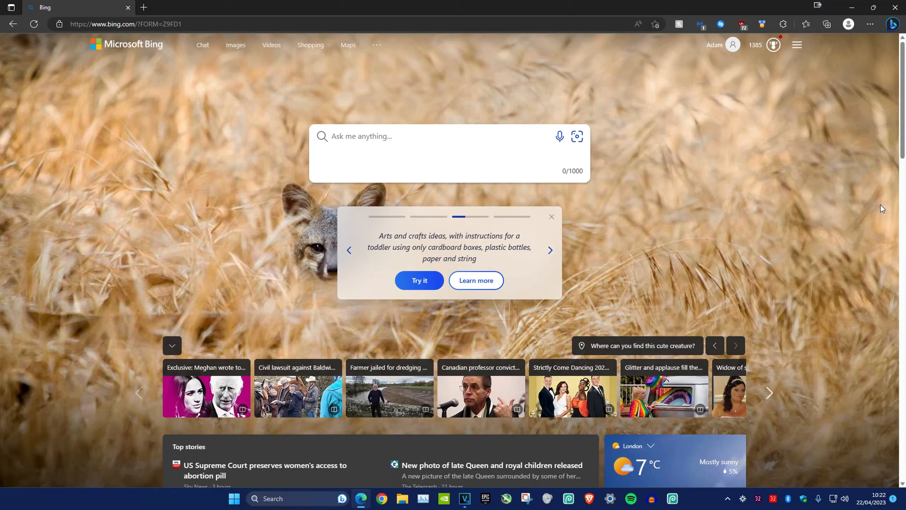
mouse_move(789, 39)
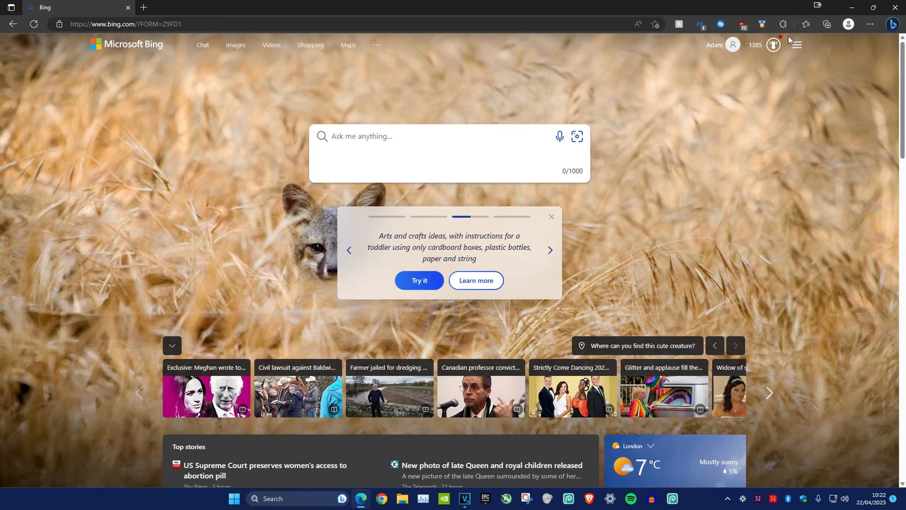
- Show the History flyout from the Settings and more menu and reveal its extra options
left_click(870, 24)
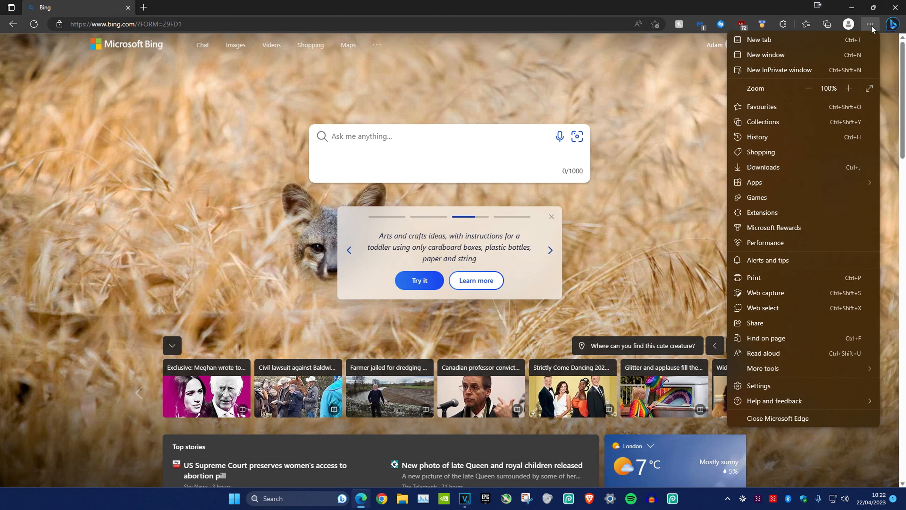
left_click(753, 137)
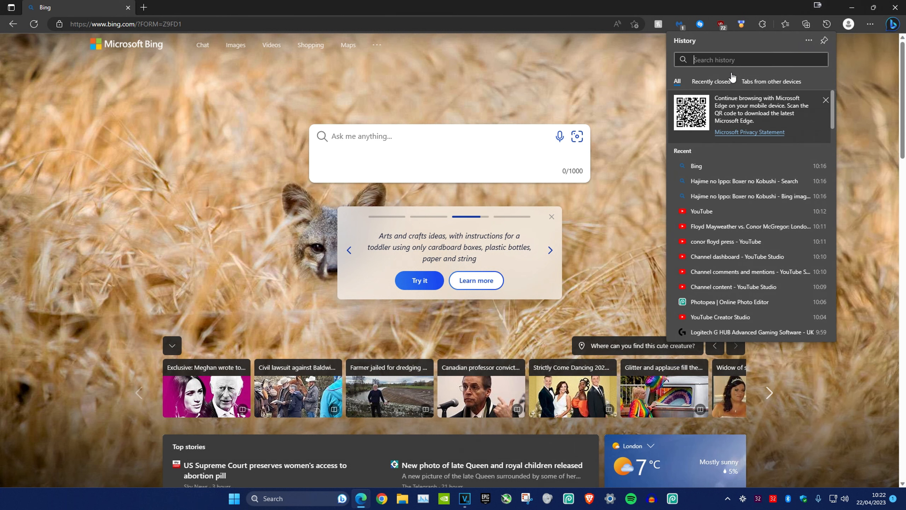
left_click(809, 40)
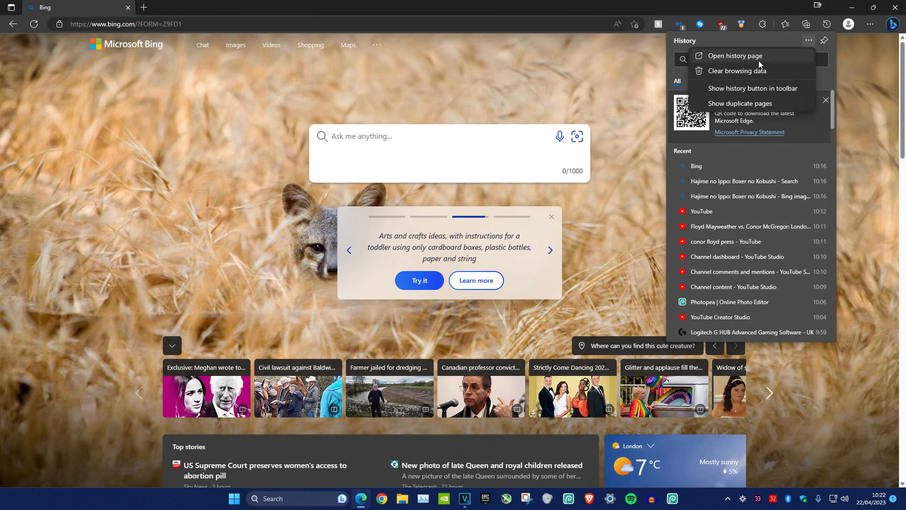
- Switch to the full history page and filter it by 'instagram', listing 155 matching visits
left_click(735, 56)
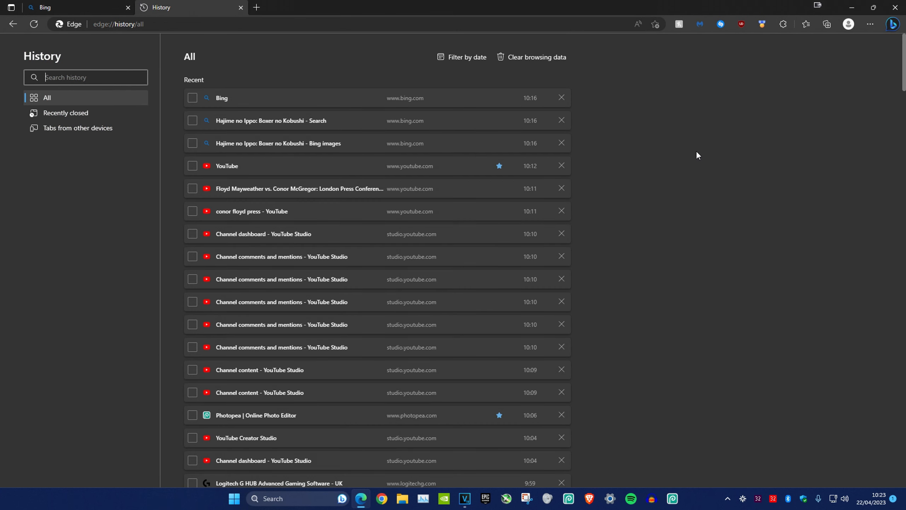
type("instagram")
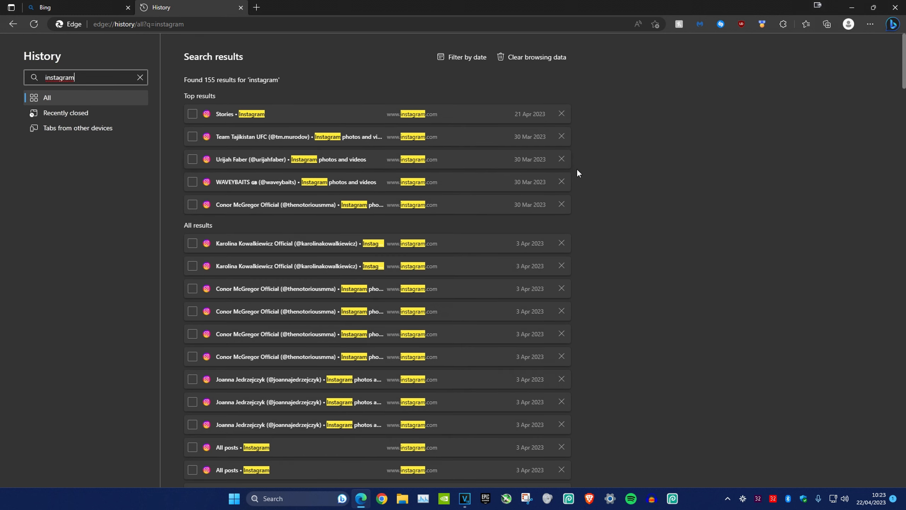
scroll("down", 3)
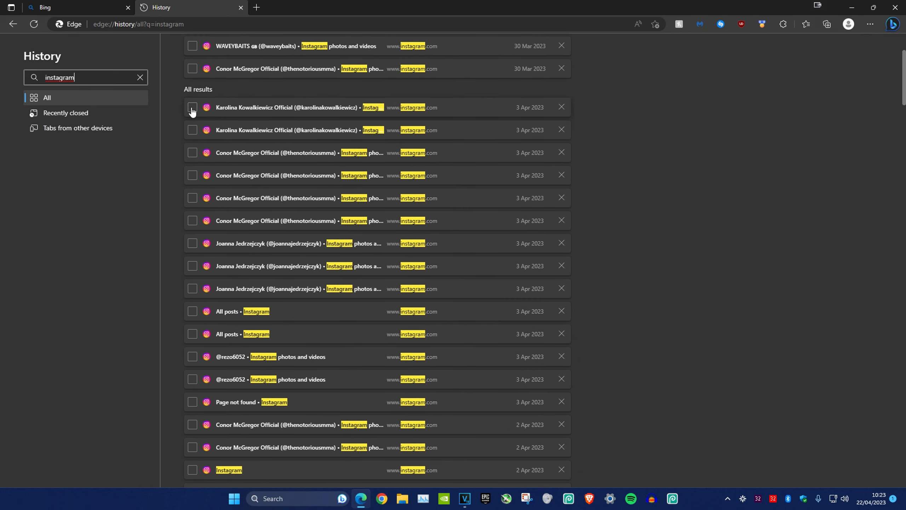
- Select the first entry under All results and remove the early-April Instagram visits
left_click(193, 107)
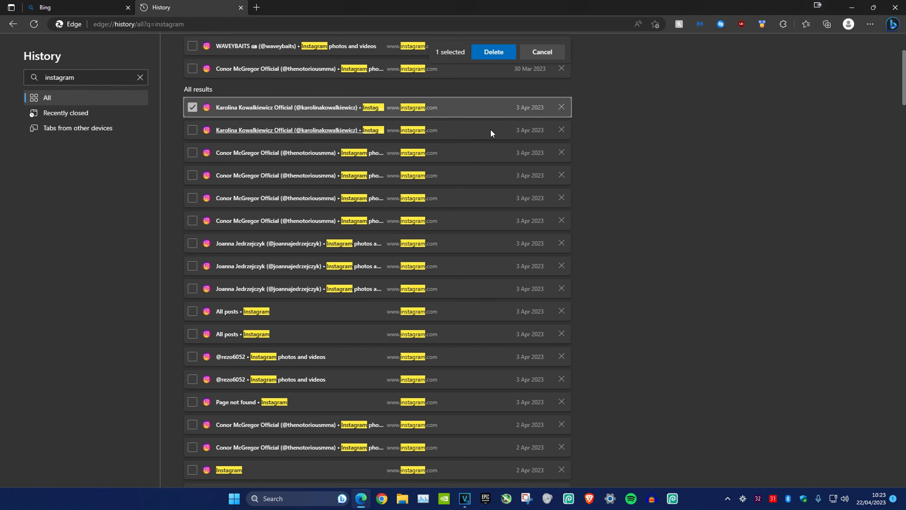
key("ctrl+a")
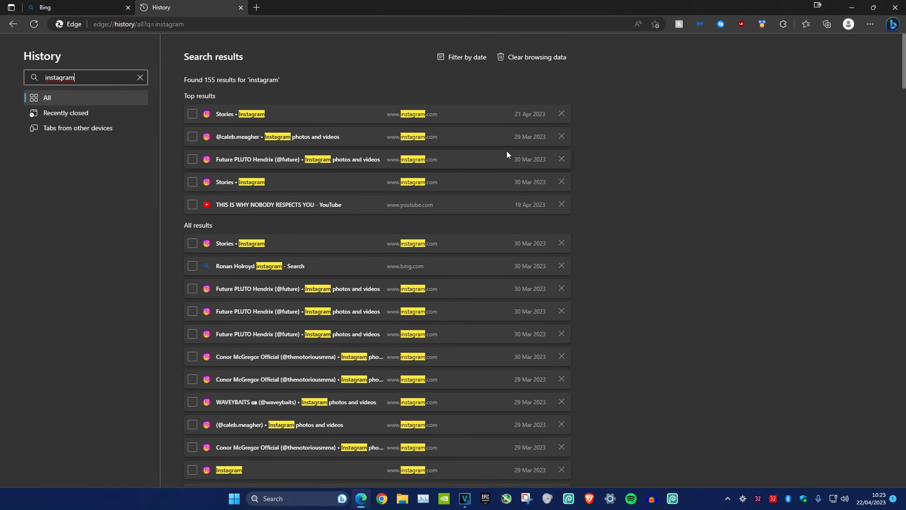
mouse_move(197, 291)
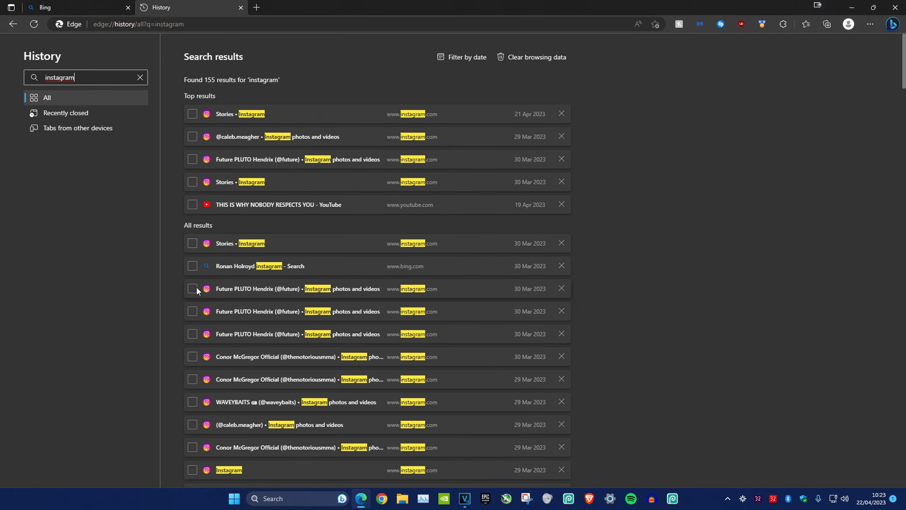
- Select all 150 remaining results and delete them, leaving only 4 instagram entries
key("ctrl+a")
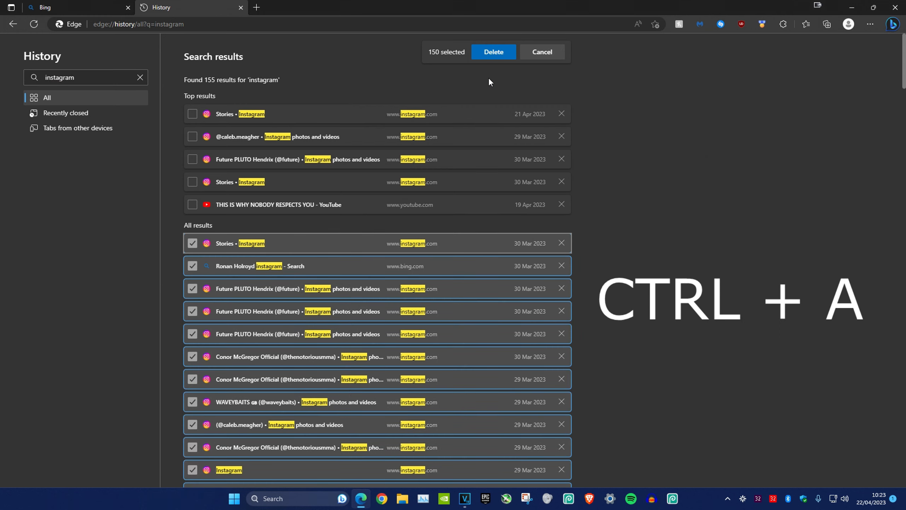
left_click(541, 52)
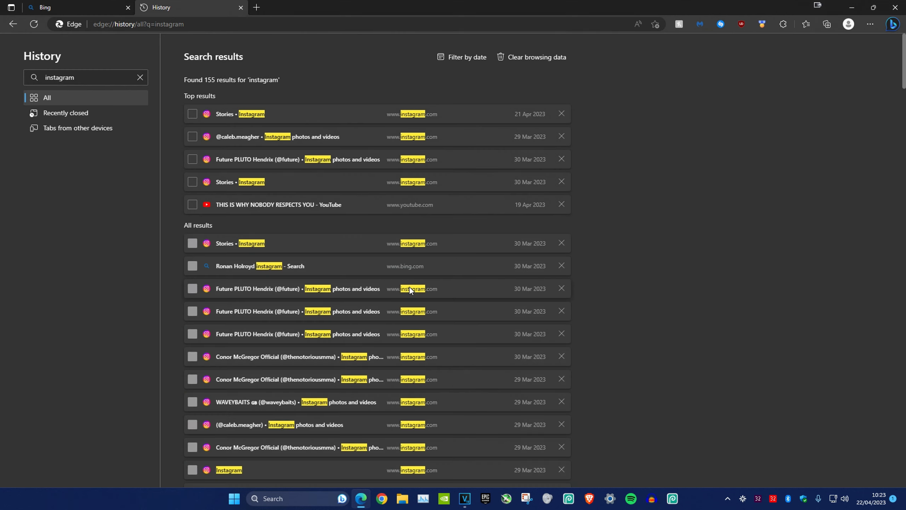
scroll("down", 3)
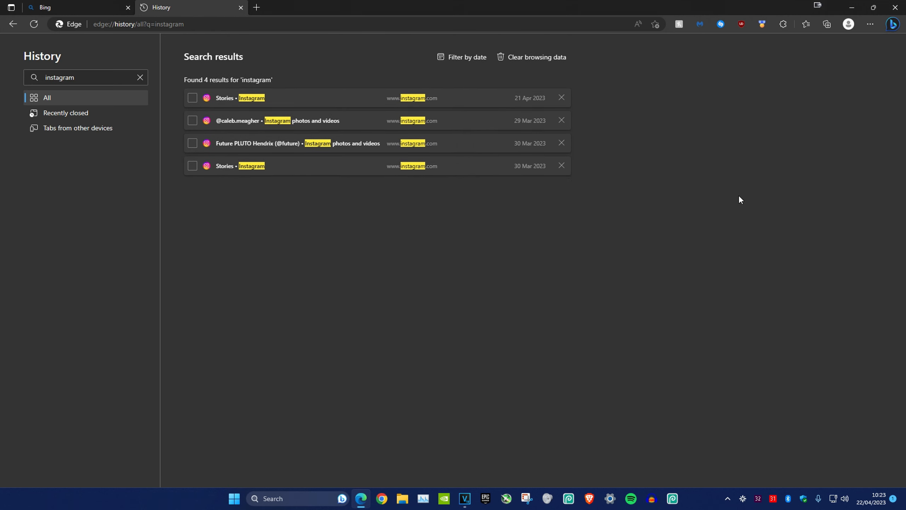
mouse_move(446, 118)
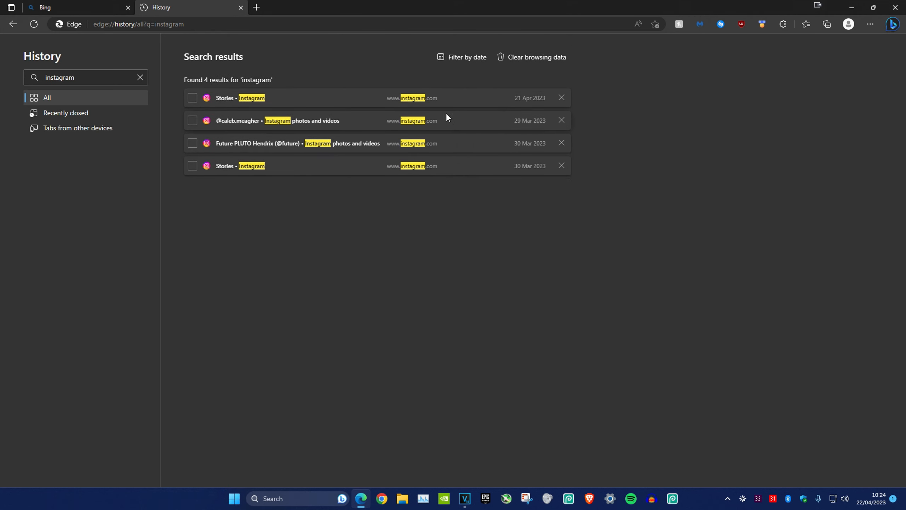
mouse_move(770, 259)
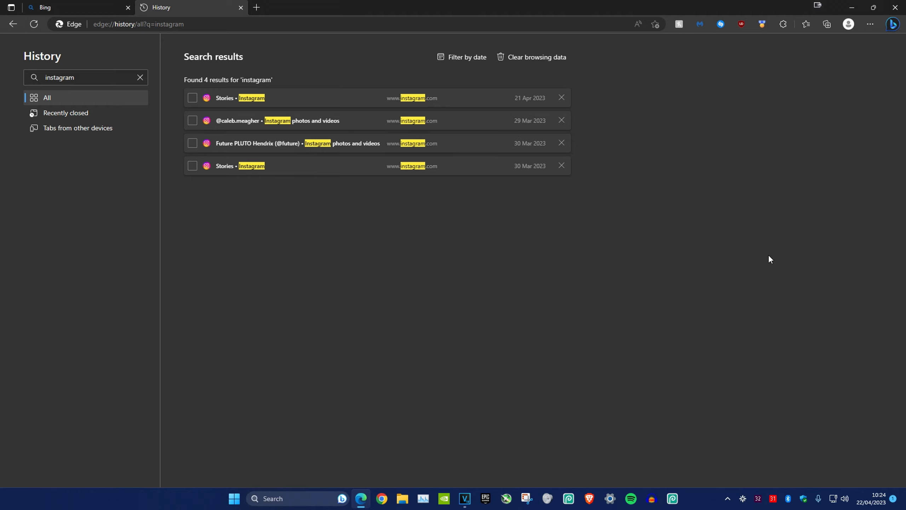